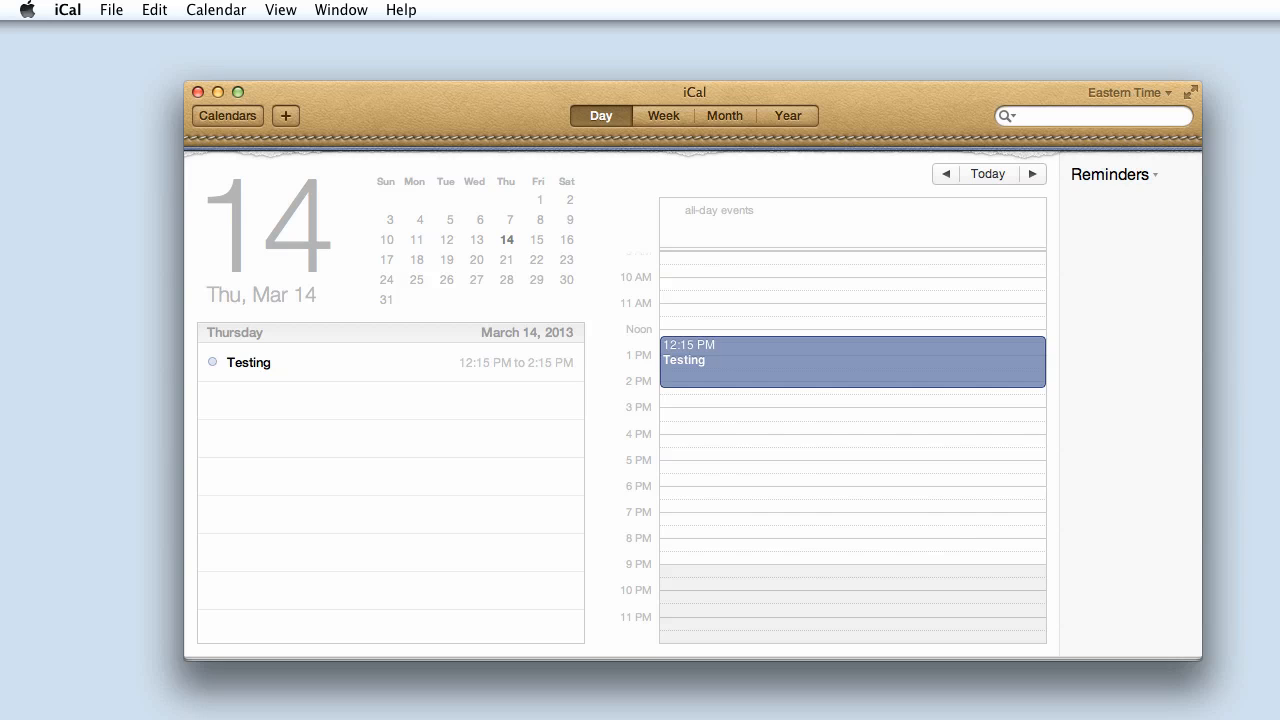
mouse_move(956, 508)
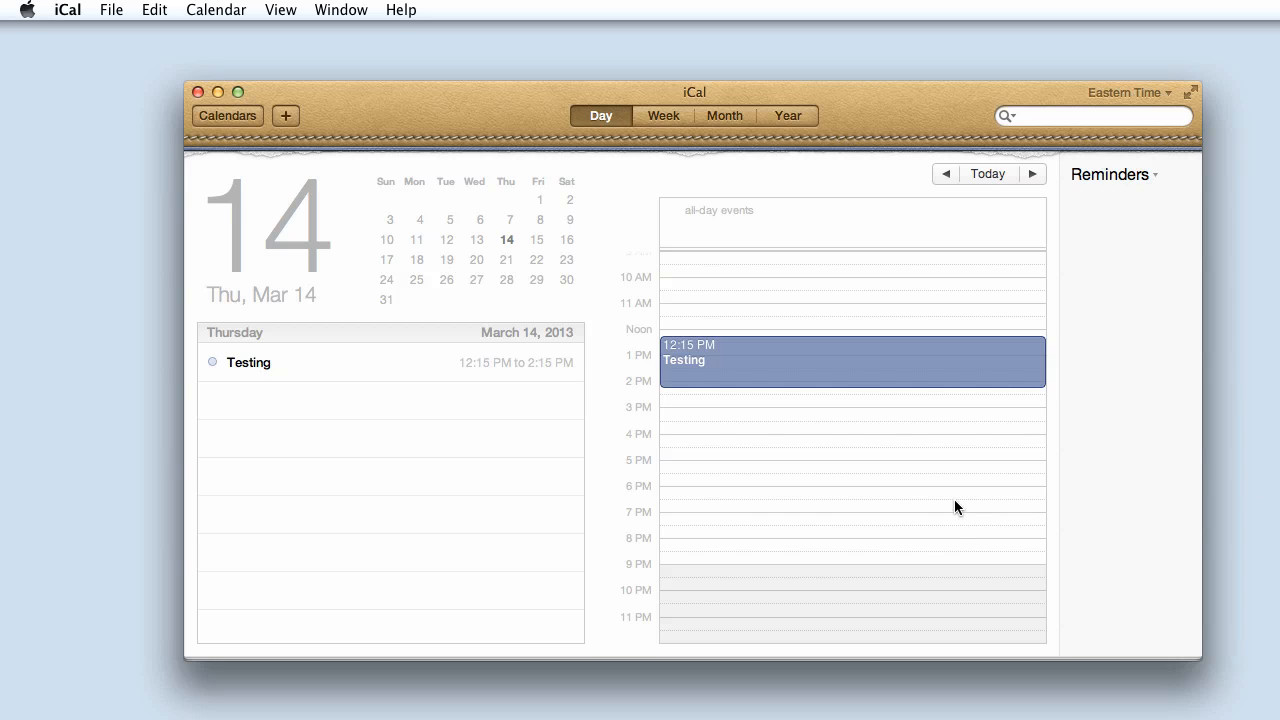
mouse_move(896, 378)
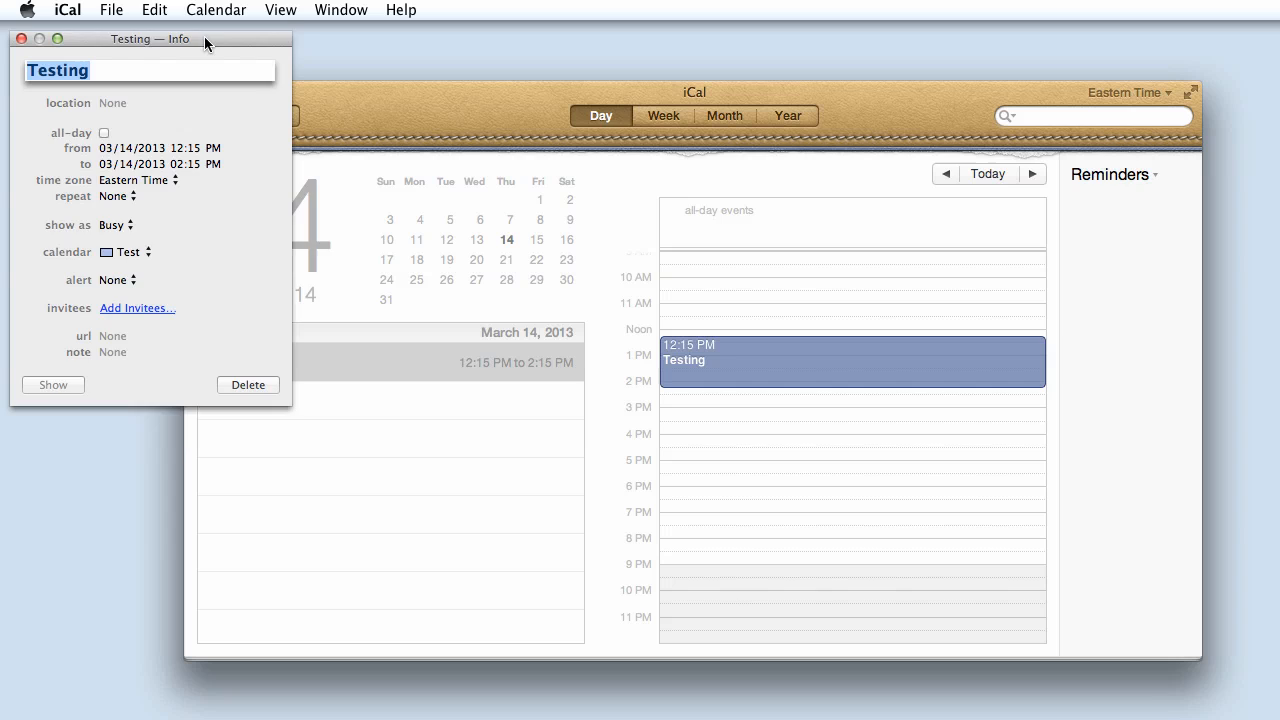
Move the Info window aside and show the Testing event's repeat options, currently None
left_click_drag(150, 38, 188, 52)
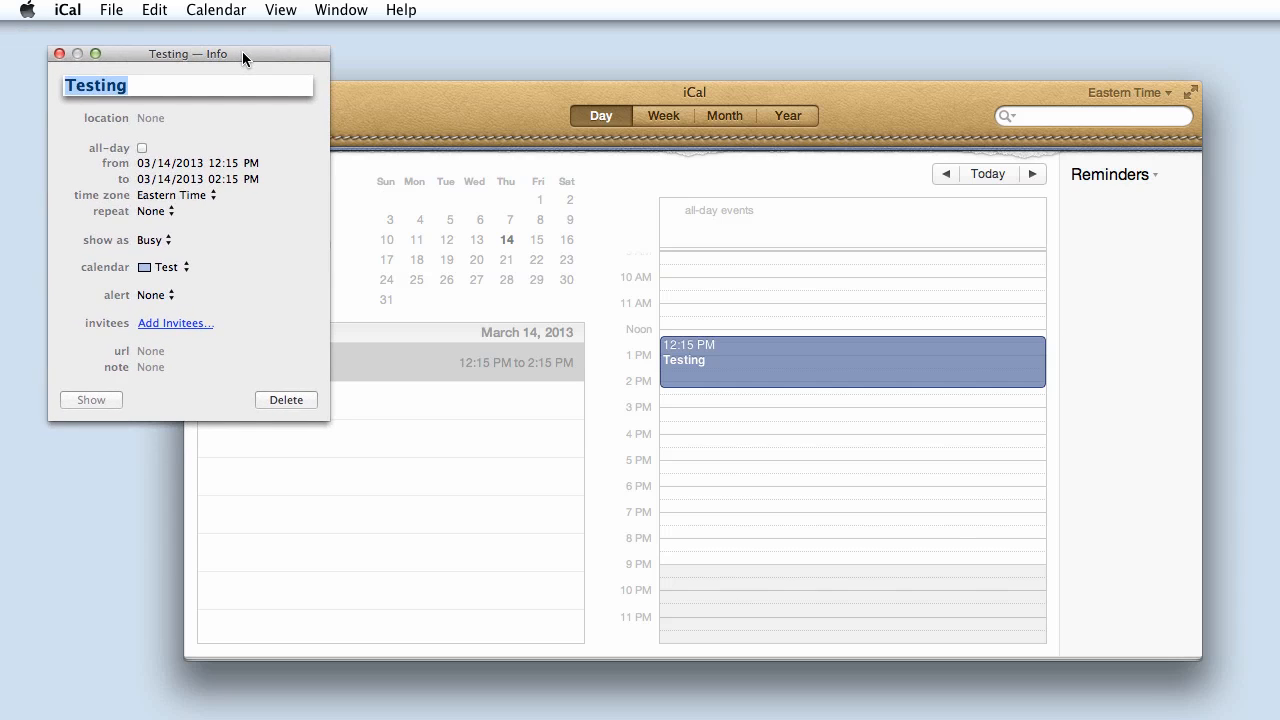
mouse_move(104, 218)
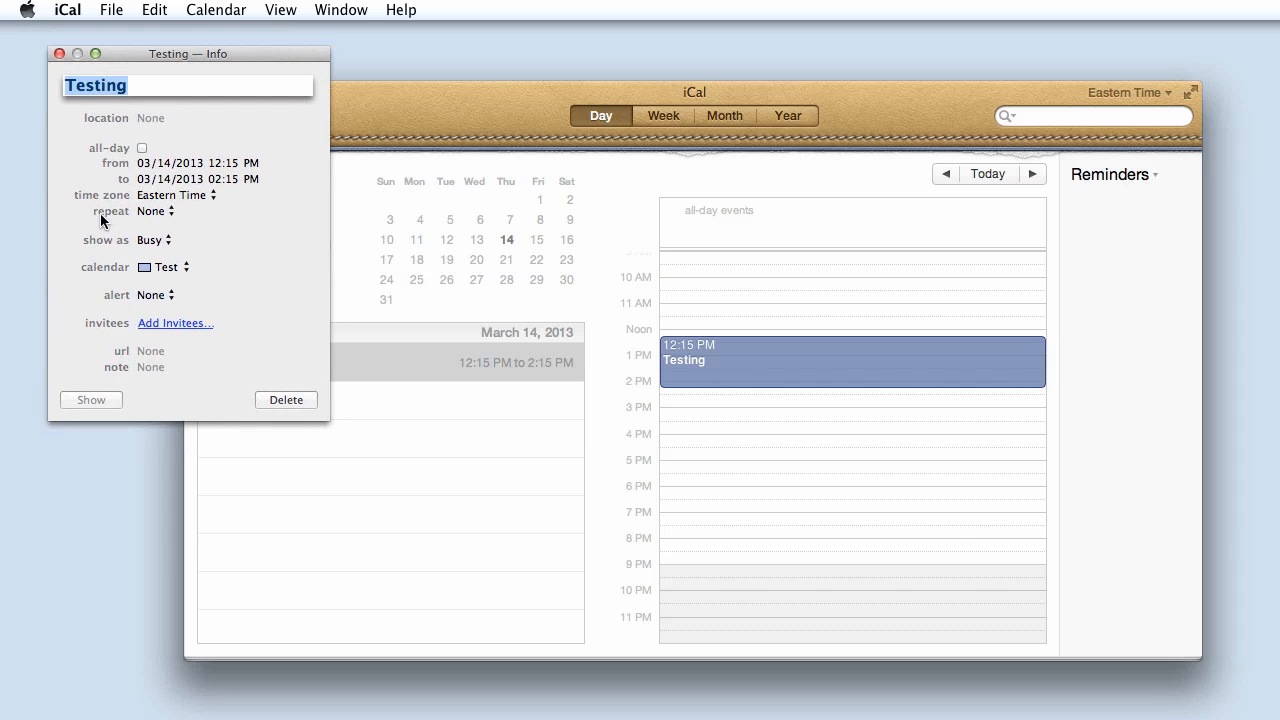
left_click(152, 212)
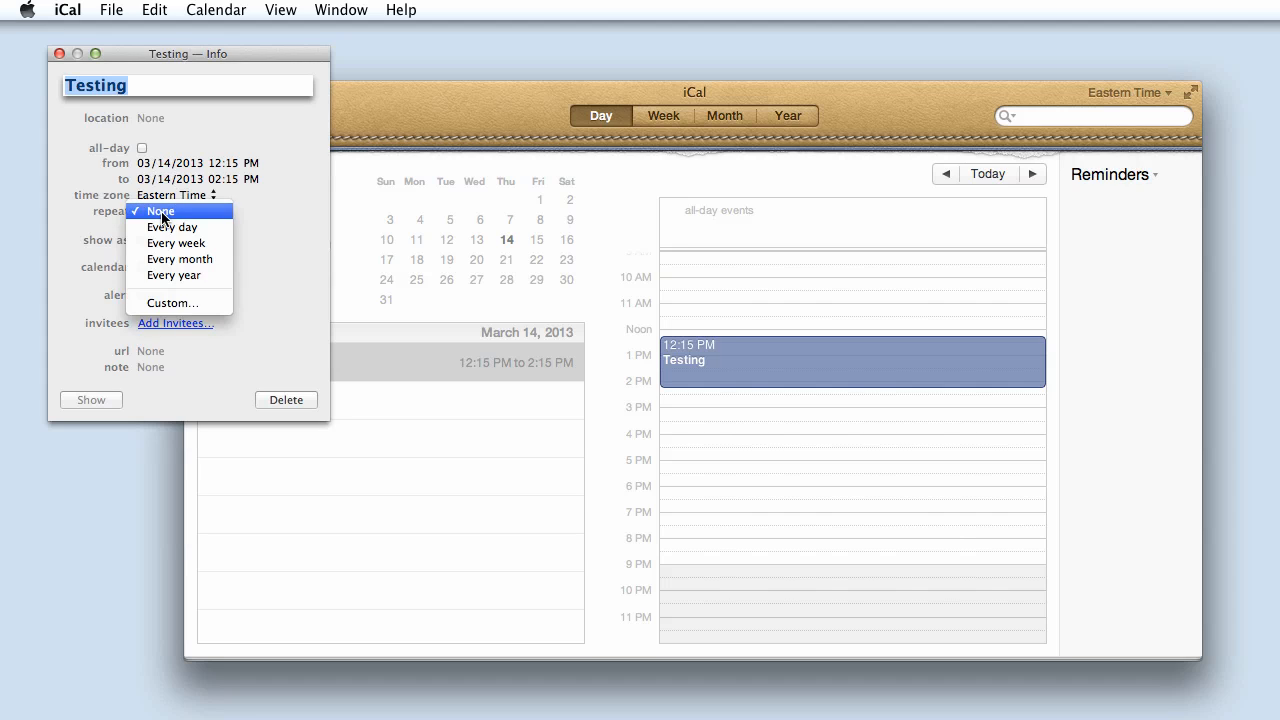
mouse_move(228, 226)
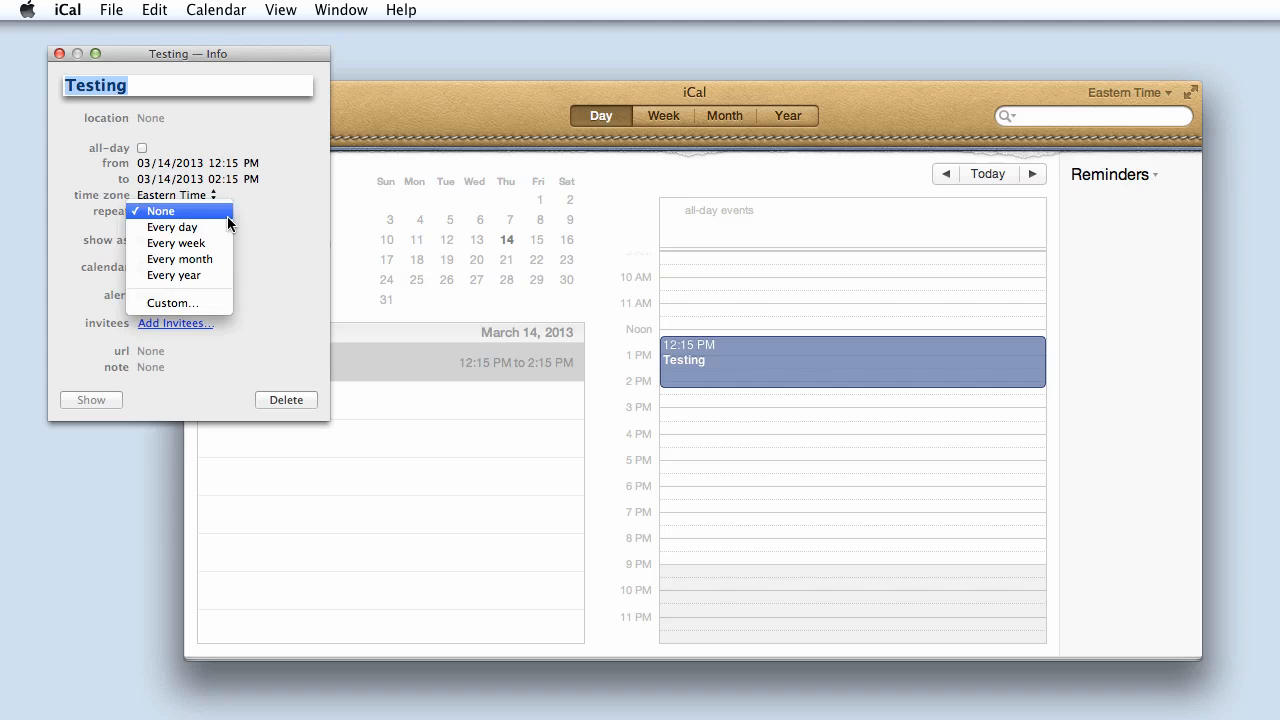
mouse_move(172, 228)
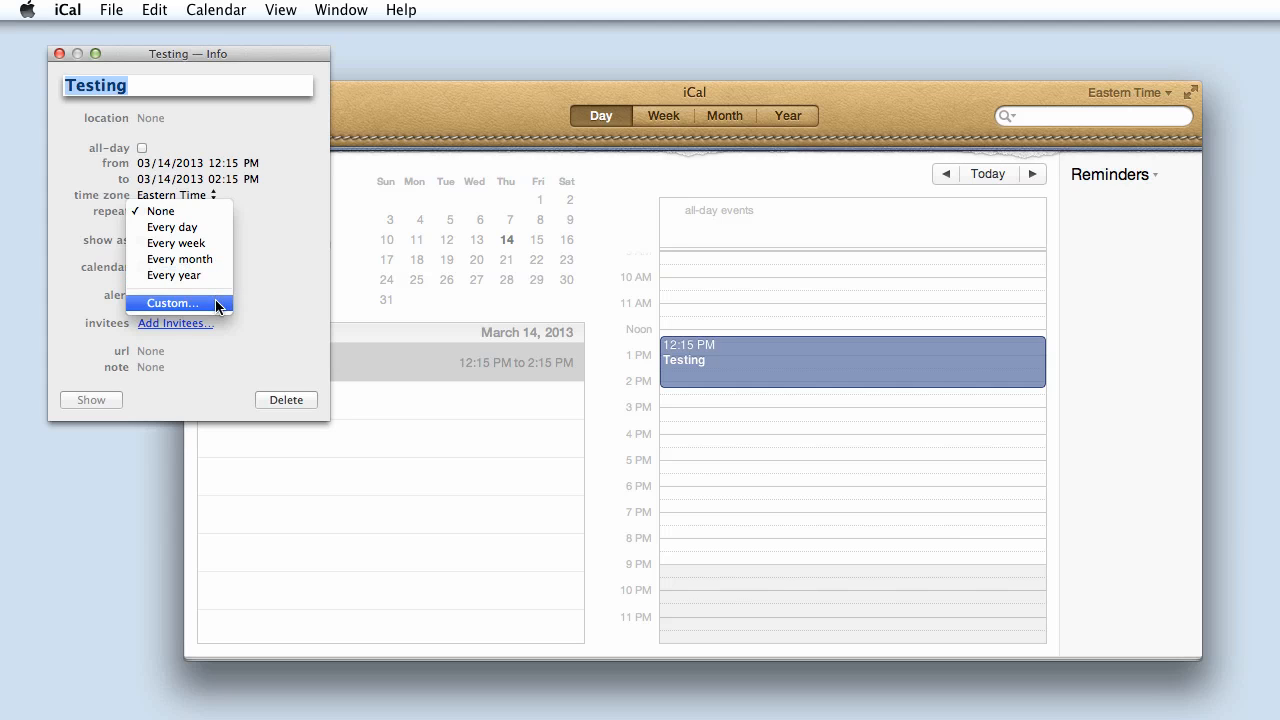
Set a Custom weekly repeat on Monday, Wednesday and Friday and confirm it
left_click(172, 304)
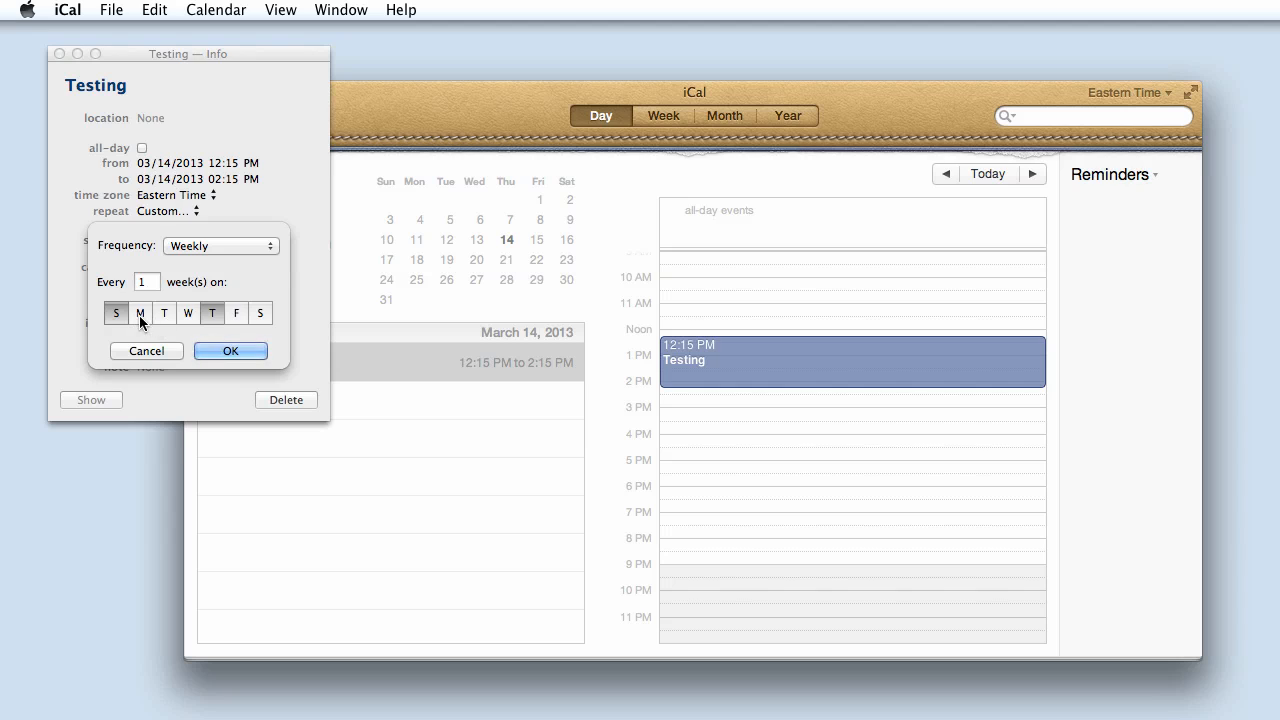
left_click(140, 312)
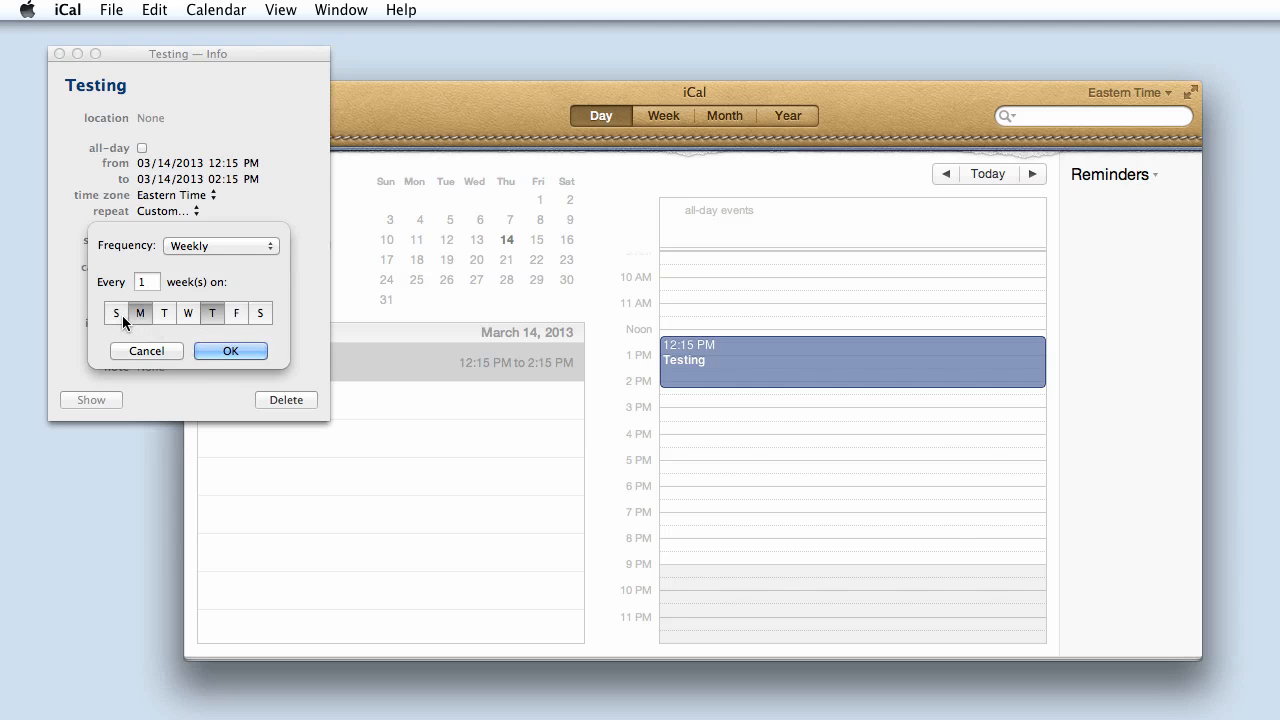
left_click(188, 312)
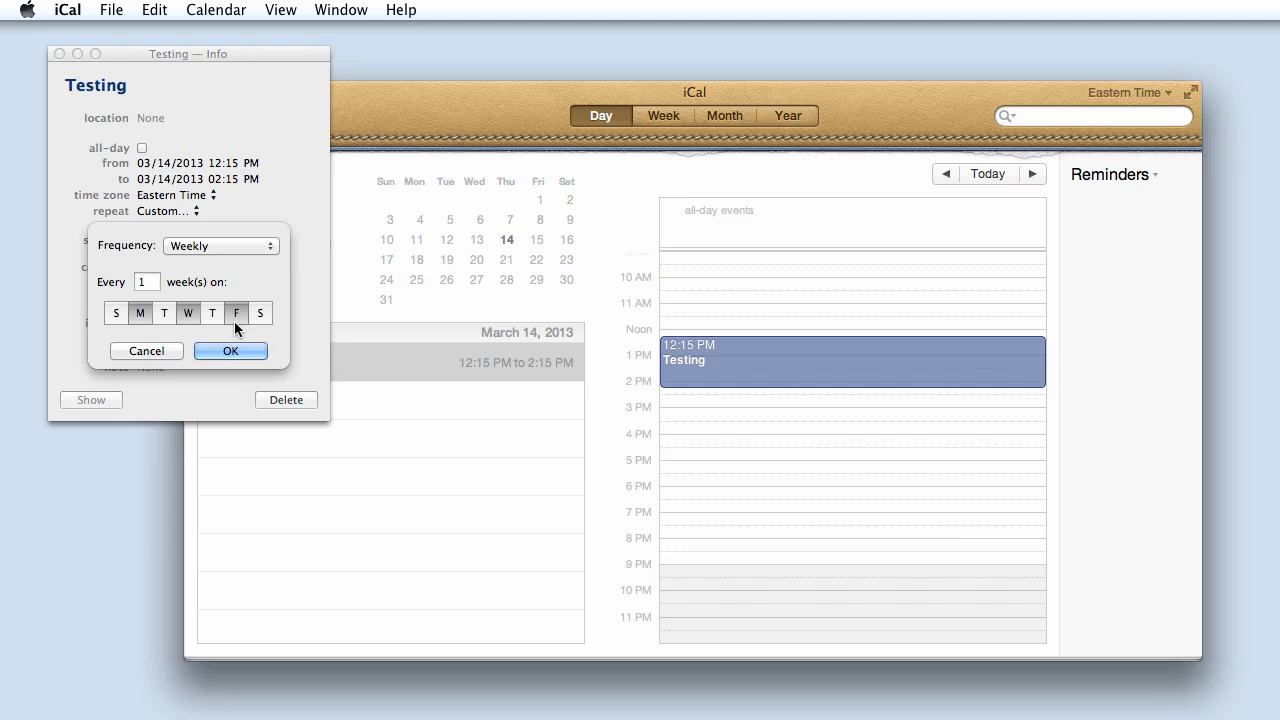
left_click(230, 350)
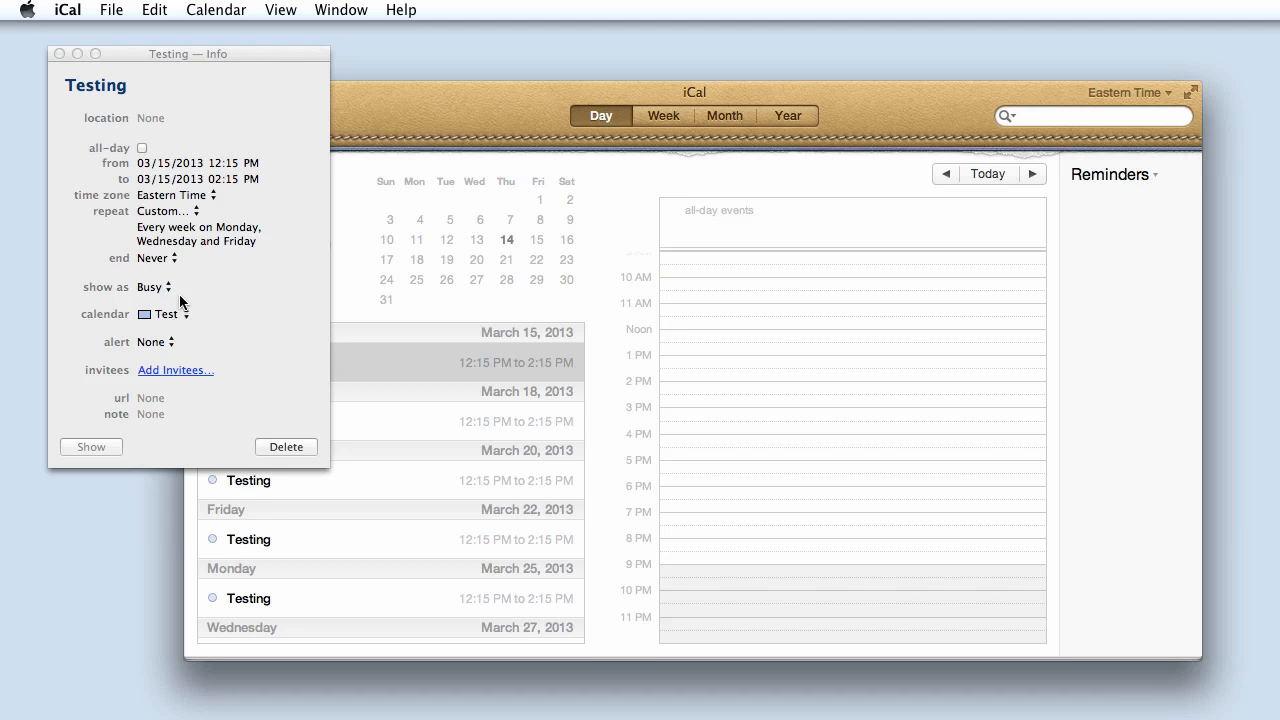
mouse_move(156, 262)
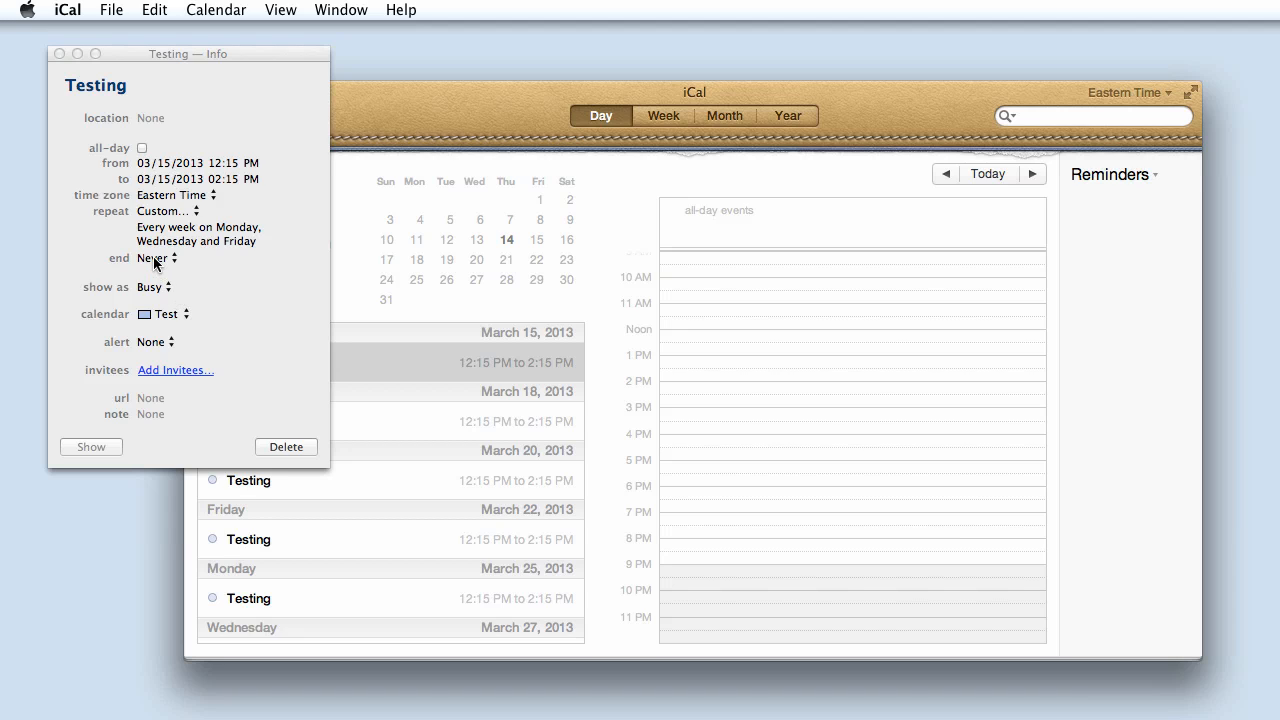
End the weekly repeat After 3 times, leaving occurrences on March 15, 18 and 20
left_click(156, 258)
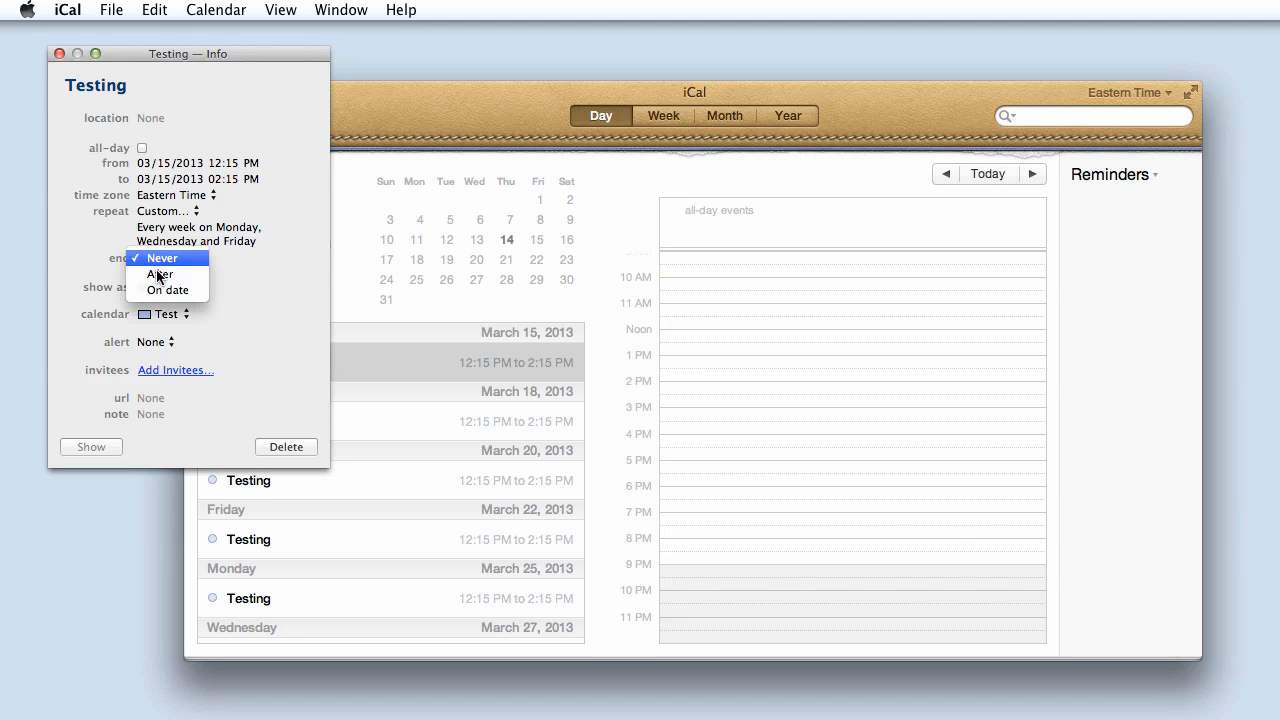
left_click(160, 274)
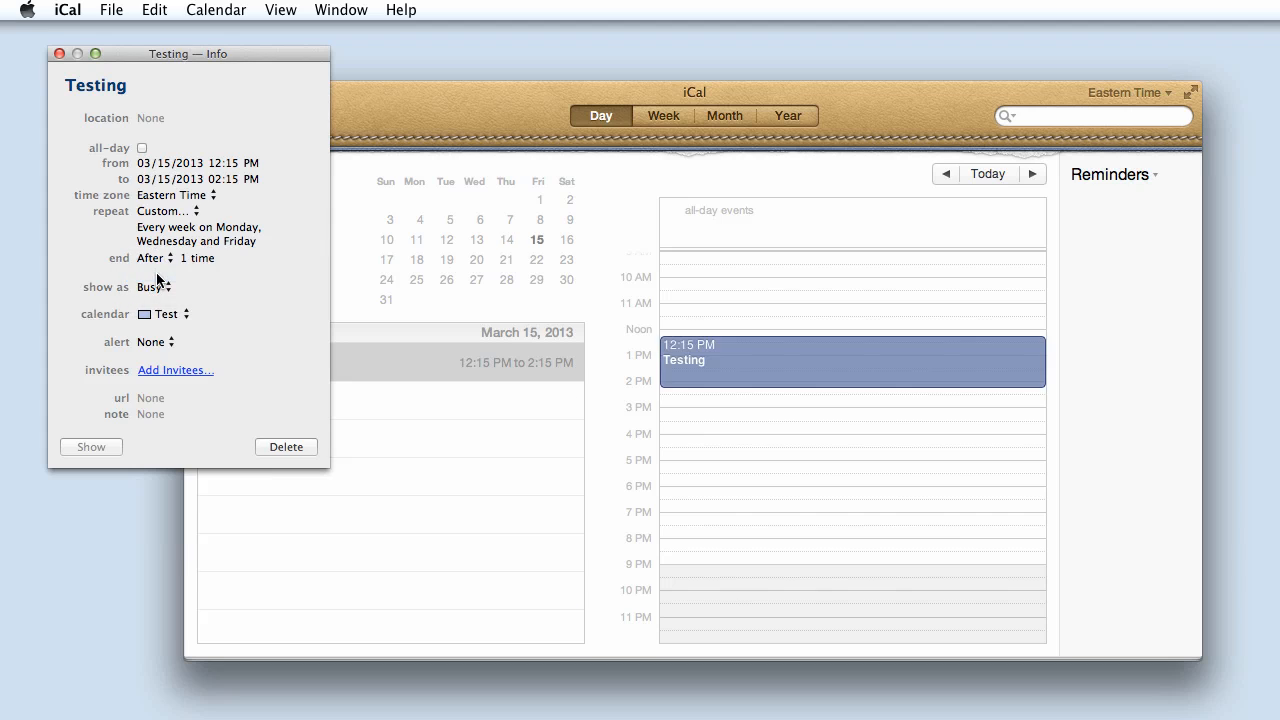
mouse_move(160, 270)
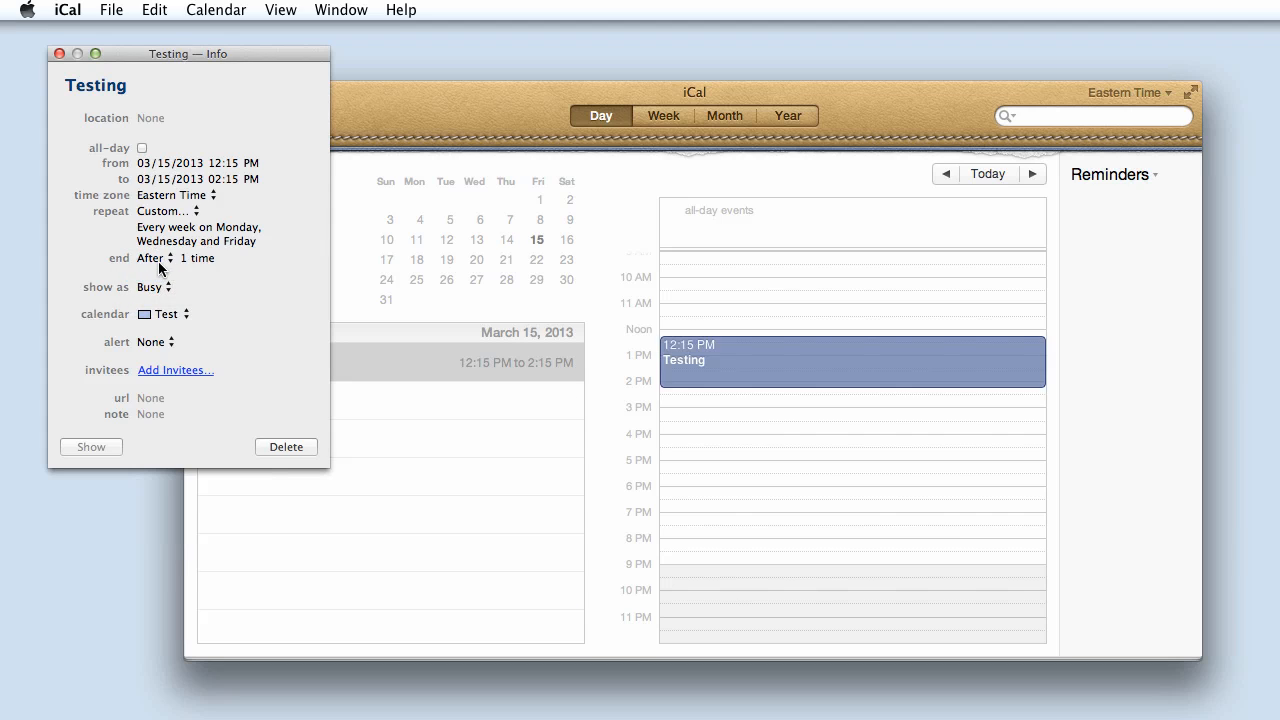
left_click(158, 258)
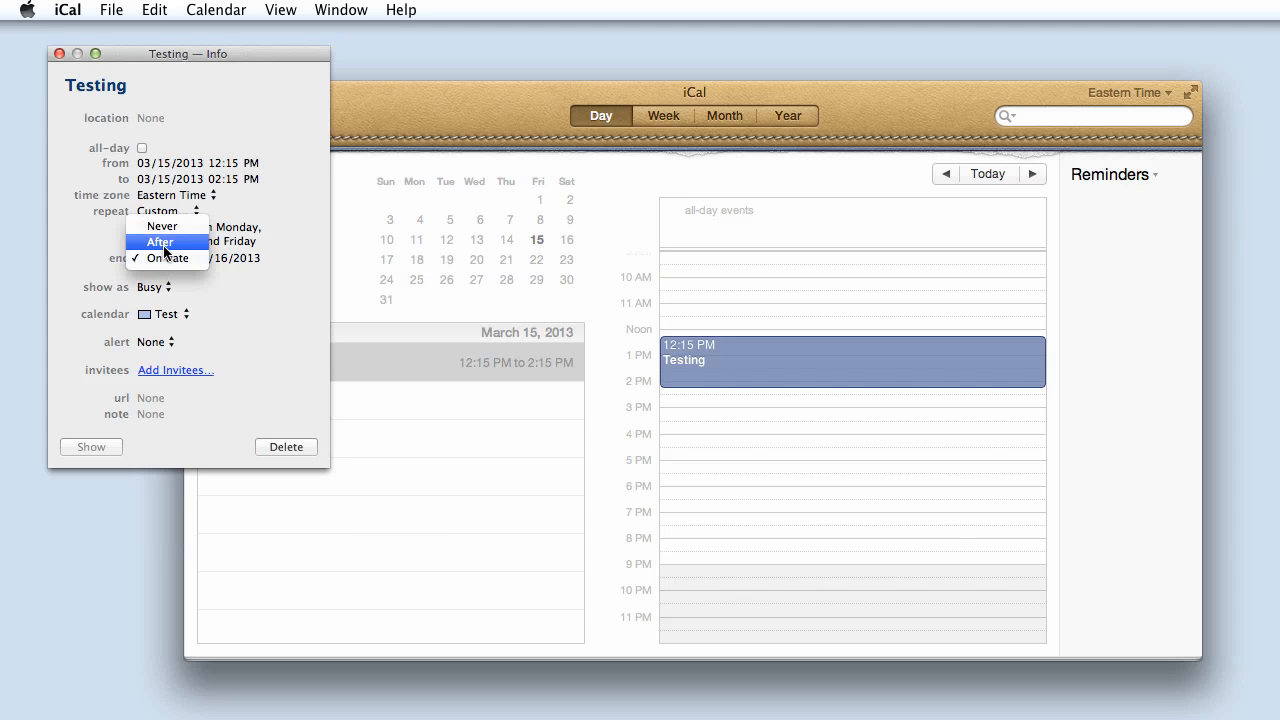
left_click(160, 242)
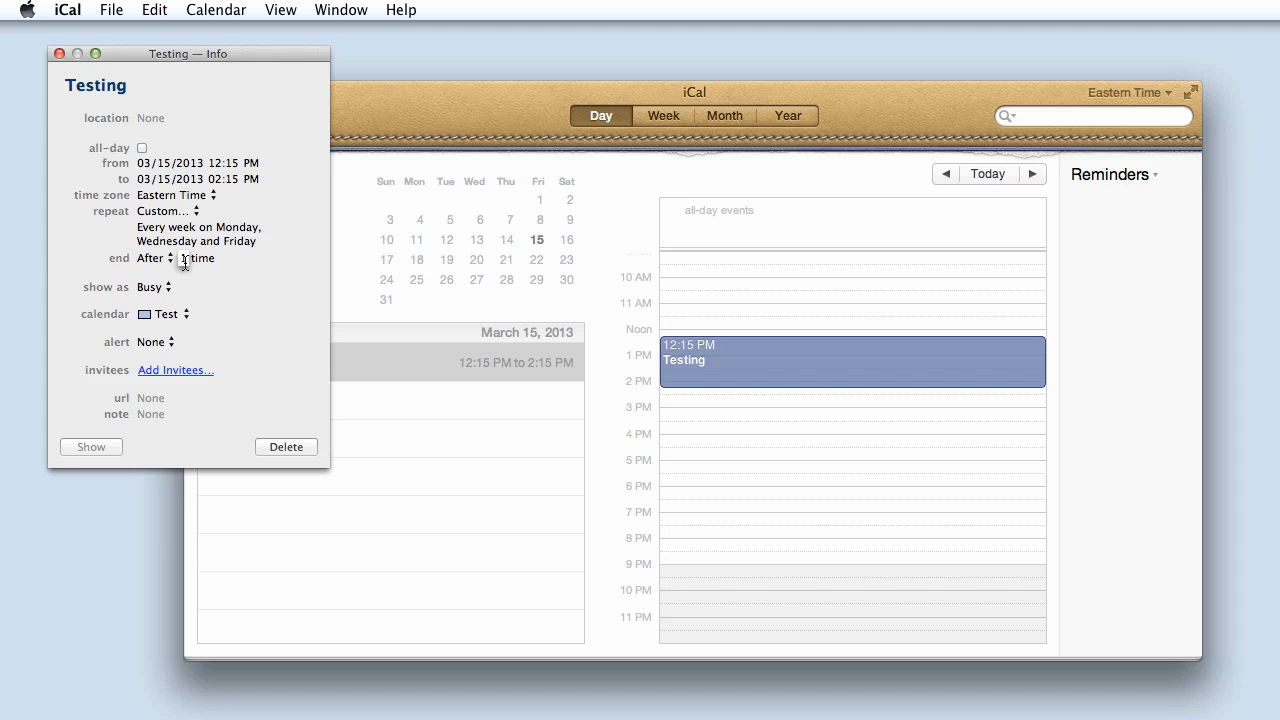
type("3")
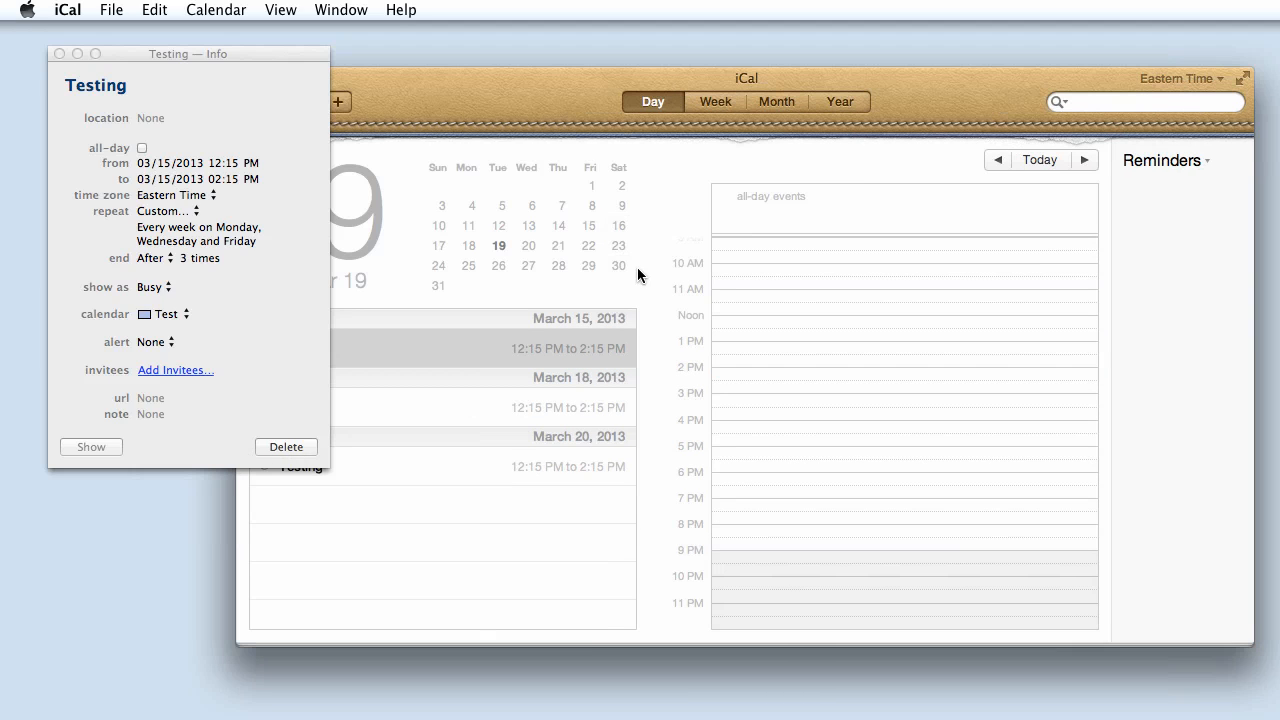
mouse_move(468, 246)
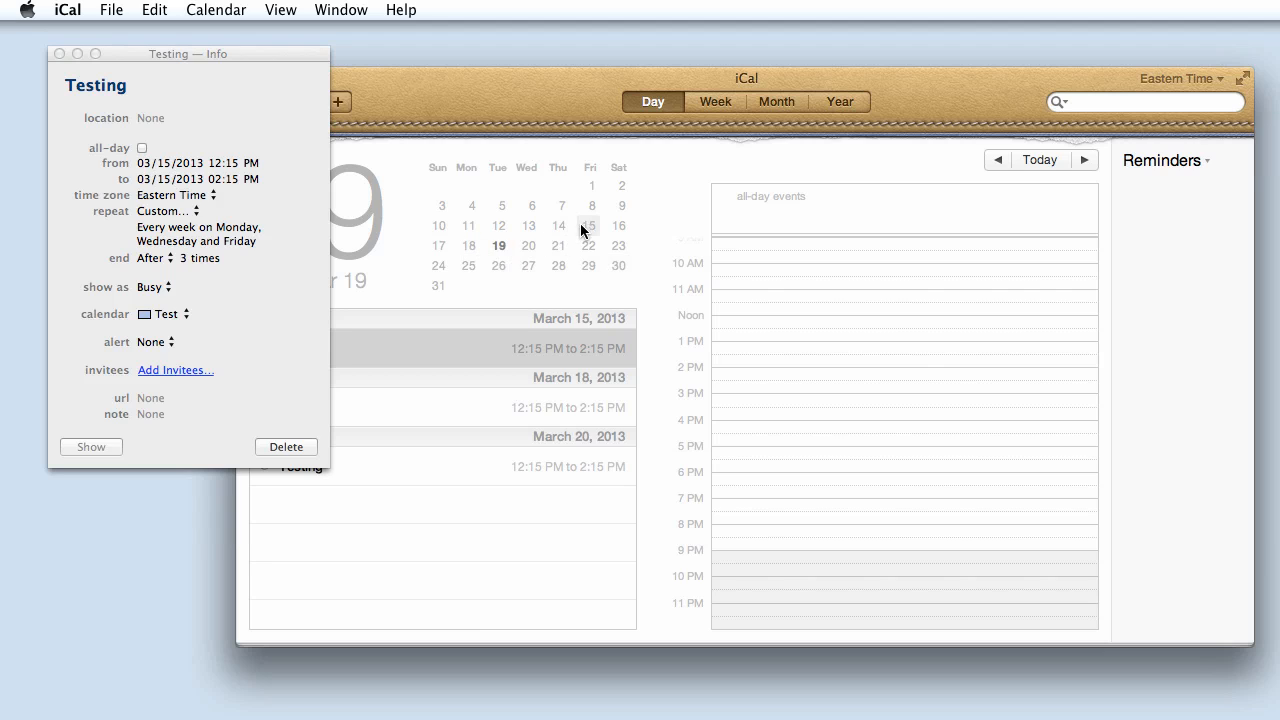
Jump to Friday, March 22 in the mini calendar to confirm no Testing occurrence there
left_click(588, 224)
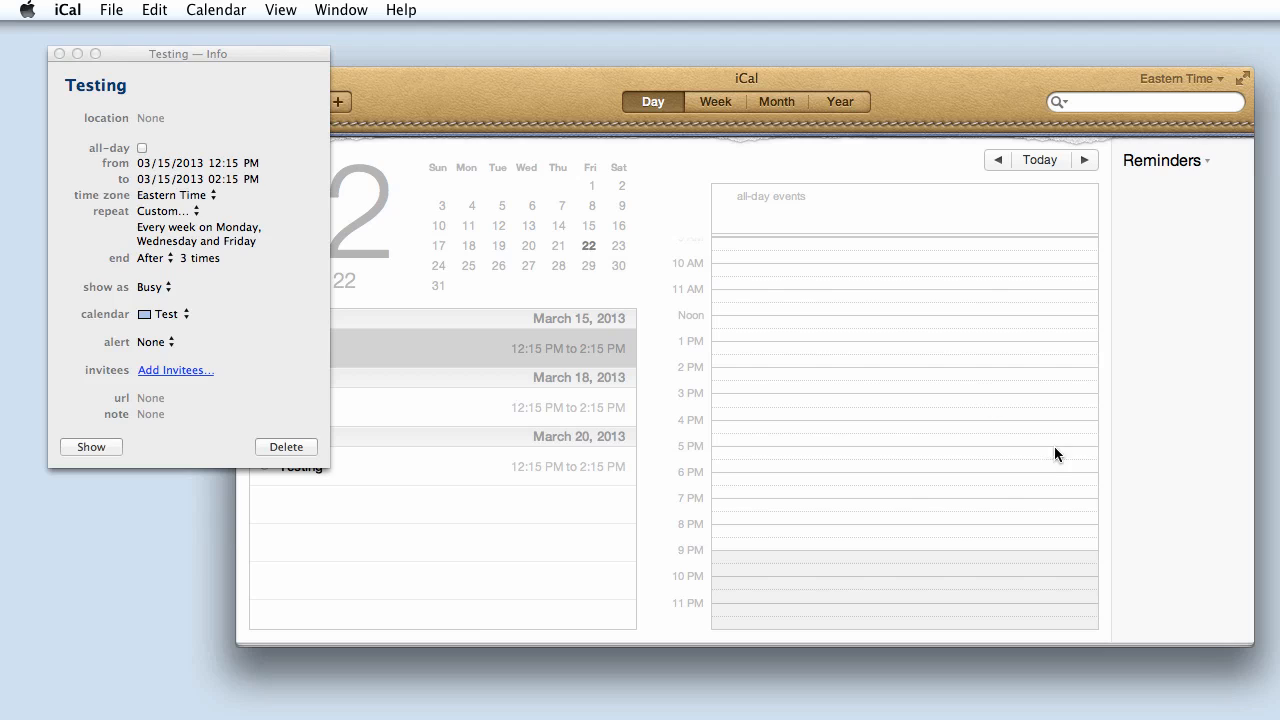
mouse_move(1010, 408)
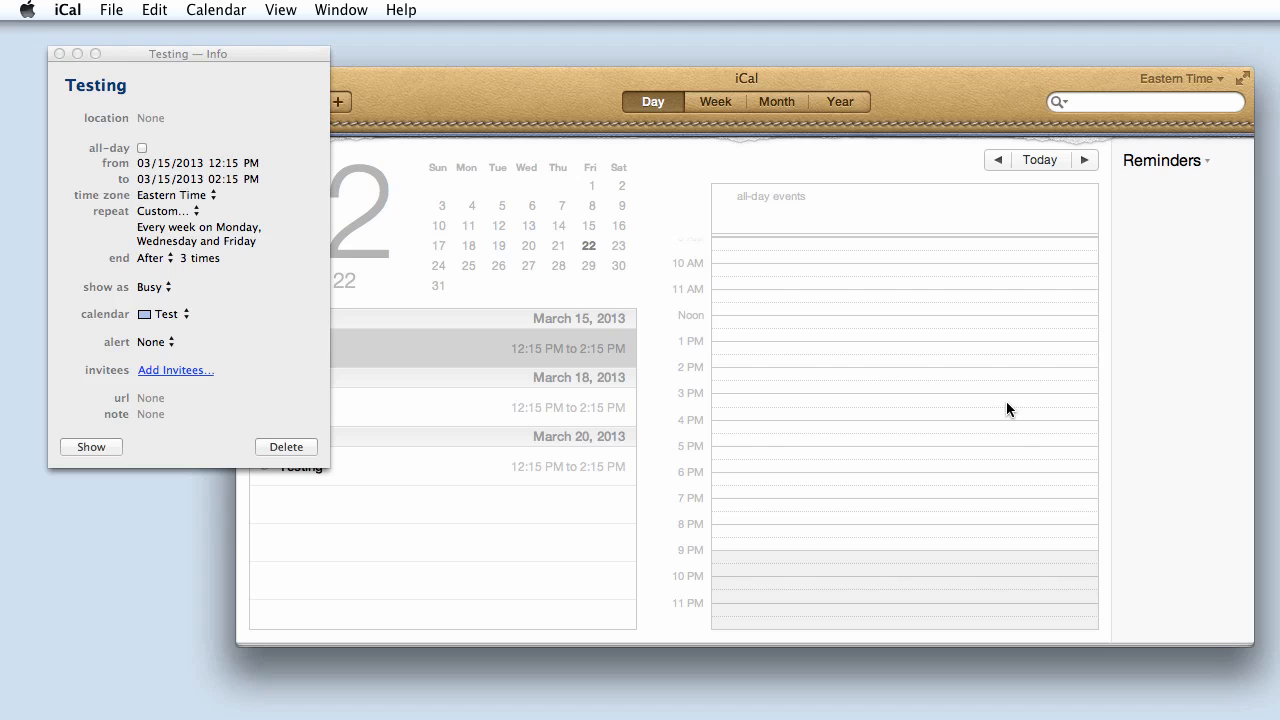
mouse_move(976, 380)
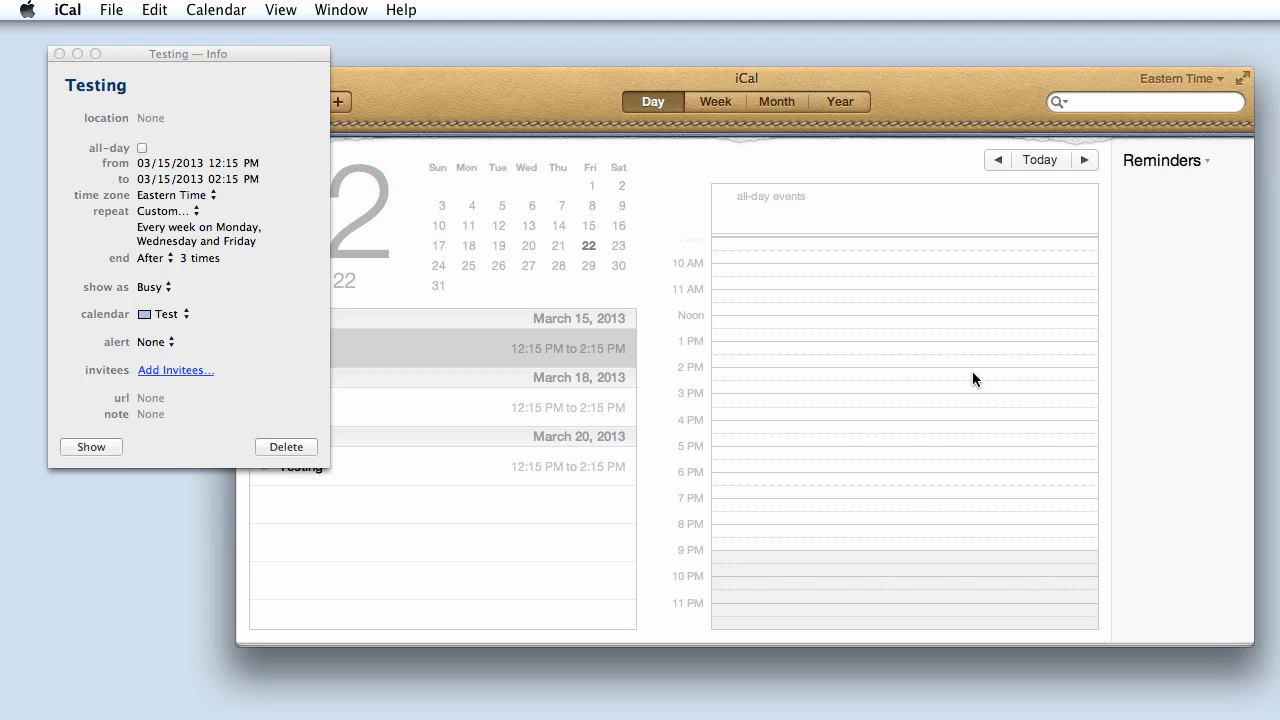